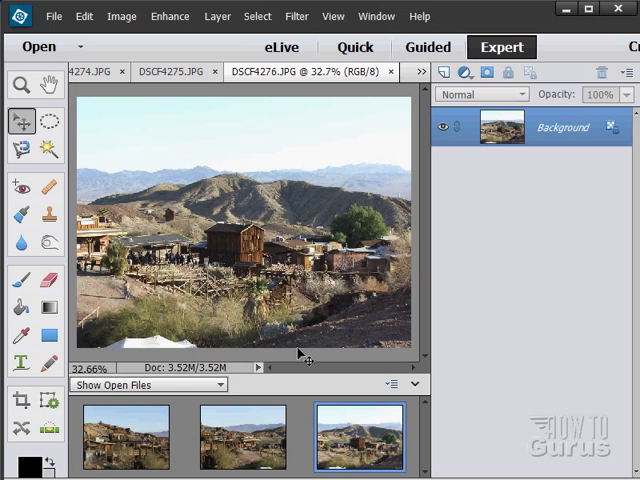
mouse_move(310, 348)
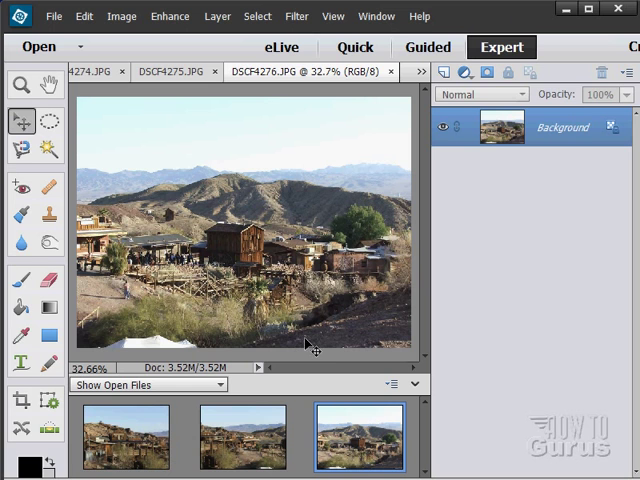
Reach Photomerge Panorama from the Enhance menu with Auto layout and blending enabled.
left_click(168, 16)
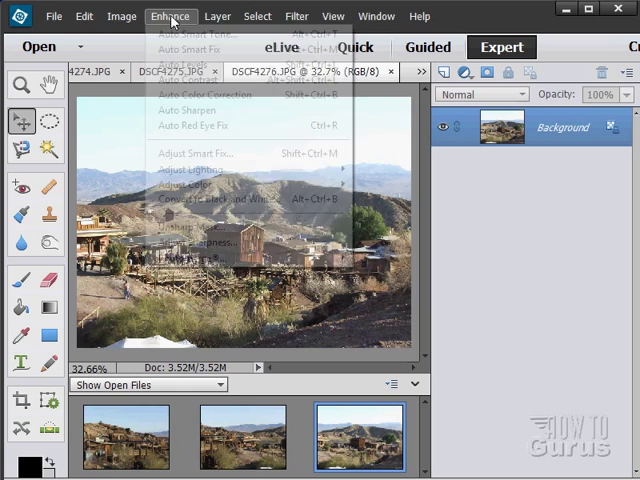
mouse_move(190, 258)
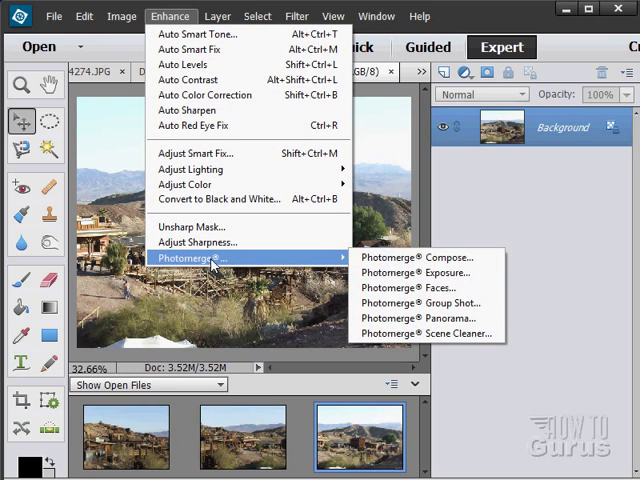
mouse_move(420, 318)
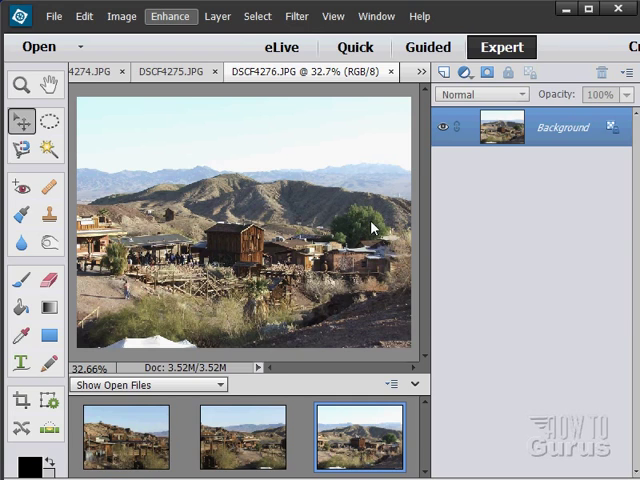
mouse_move(132, 436)
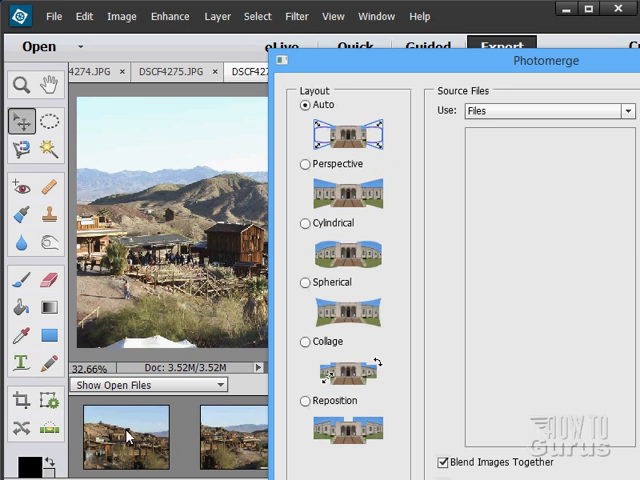
mouse_move(268, 192)
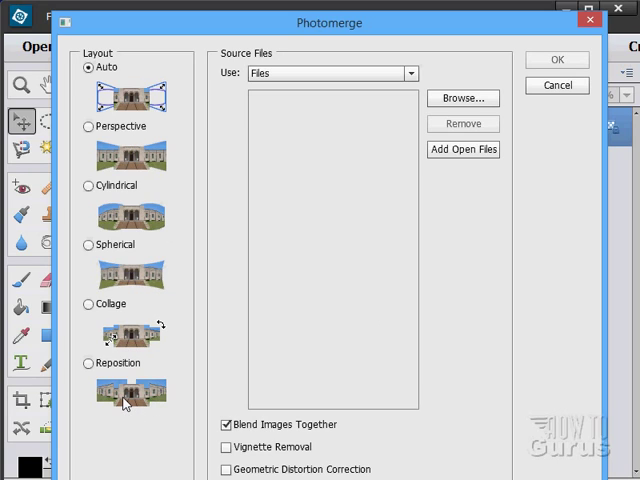
mouse_move(128, 64)
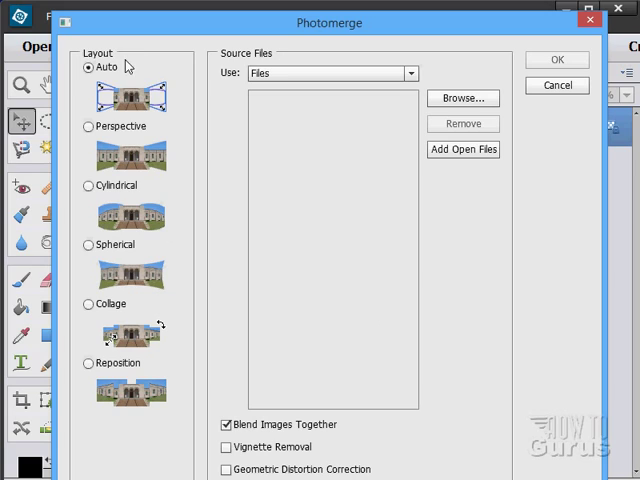
mouse_move(136, 96)
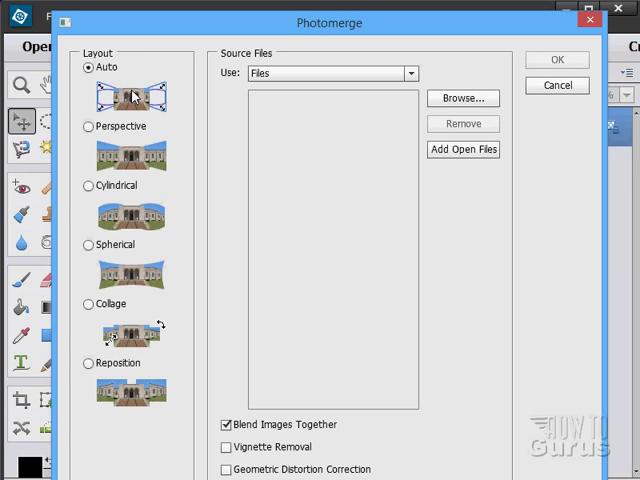
mouse_move(120, 112)
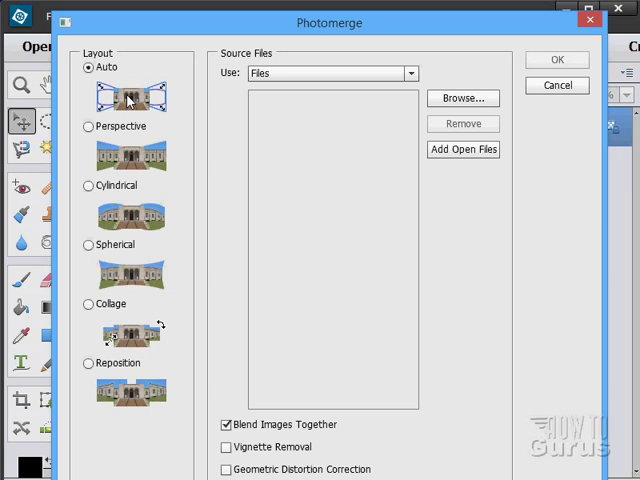
mouse_move(368, 174)
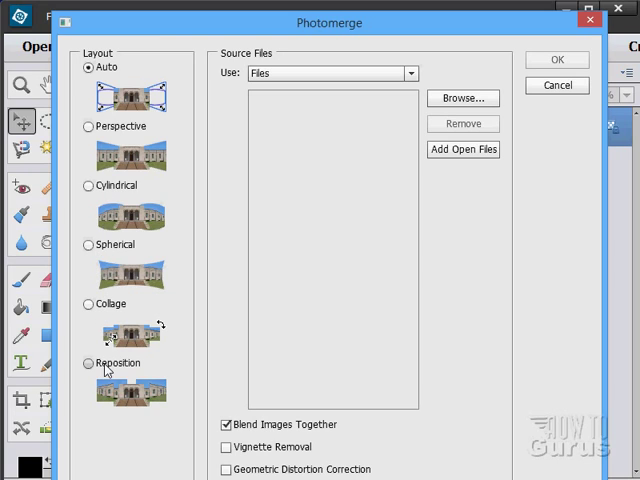
mouse_move(136, 104)
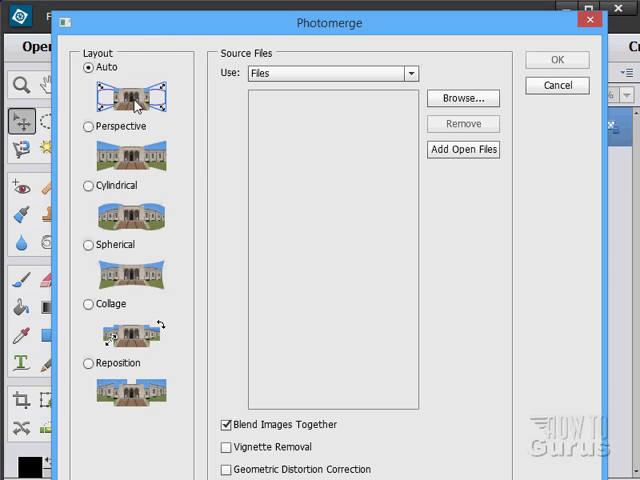
mouse_move(324, 224)
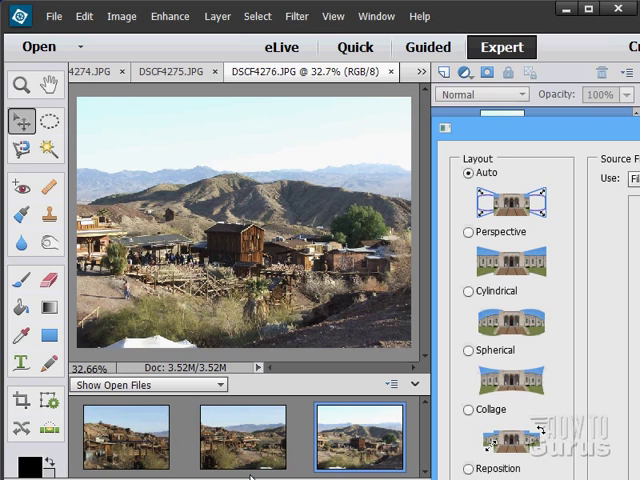
mouse_move(296, 436)
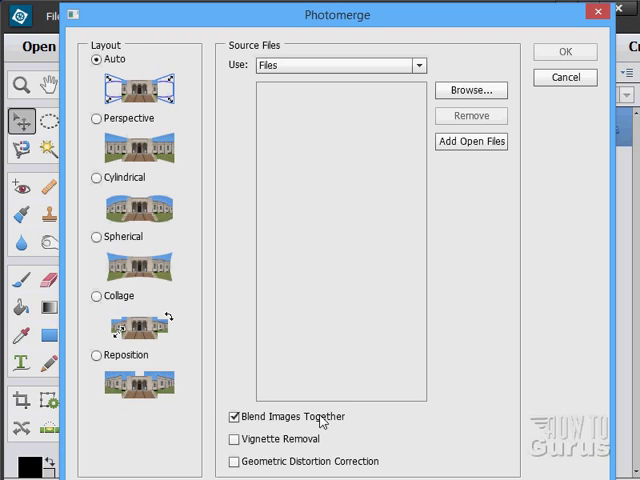
Add the three open desert photos as sources and confirm to start the panorama merge.
left_click_drag(338, 14, 624, 88)
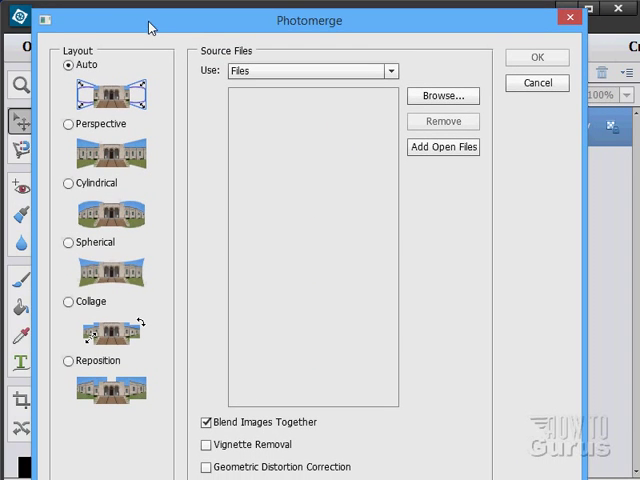
left_click(444, 148)
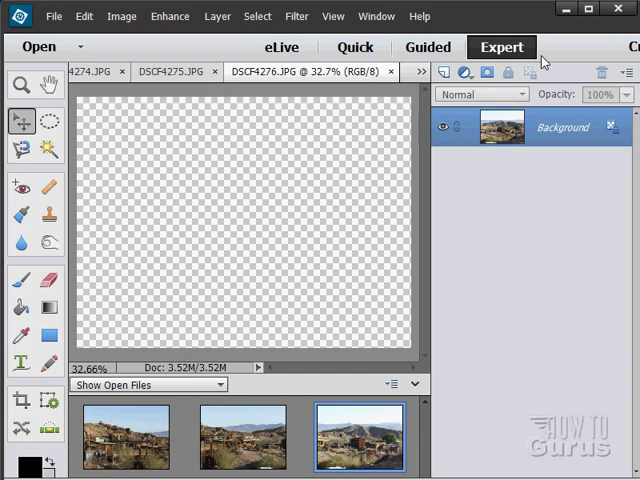
left_click(246, 436)
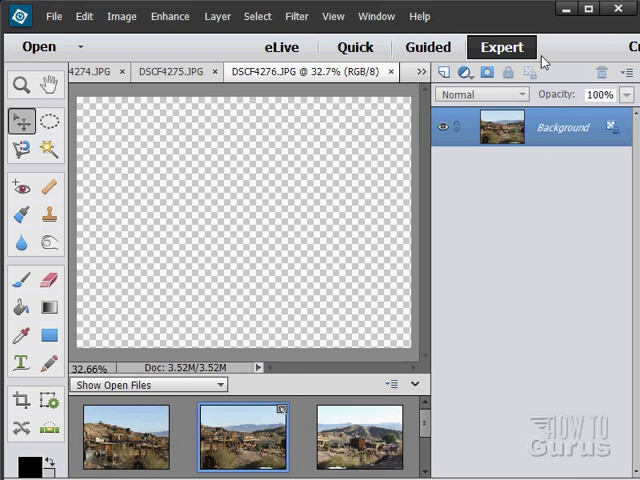
Answer Yes in the Clean Edges dialog so the panorama's transparent edges fill automatically.
left_click(124, 436)
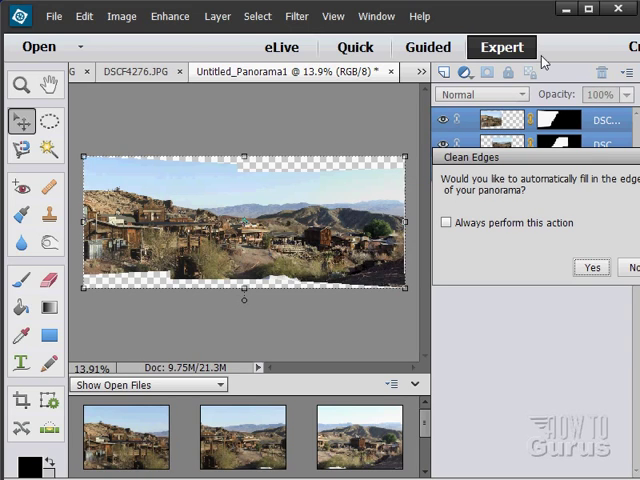
mouse_move(484, 254)
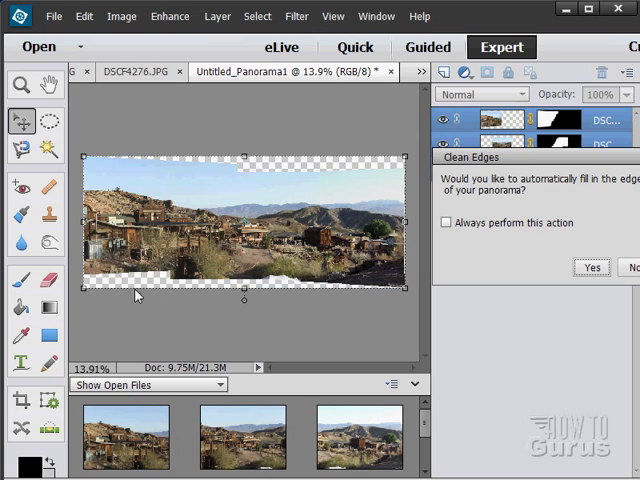
mouse_move(112, 172)
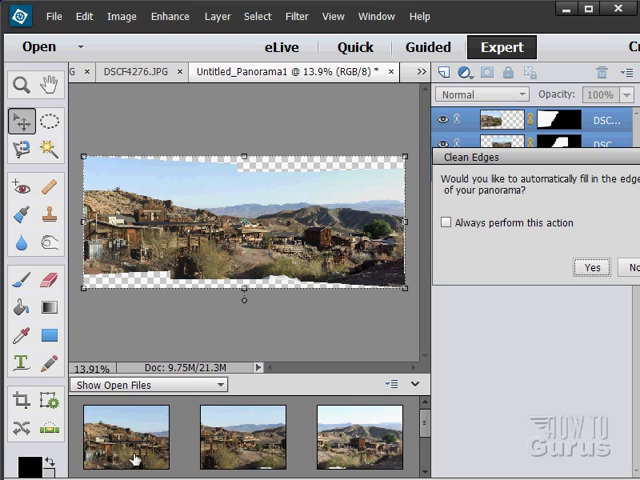
mouse_move(176, 282)
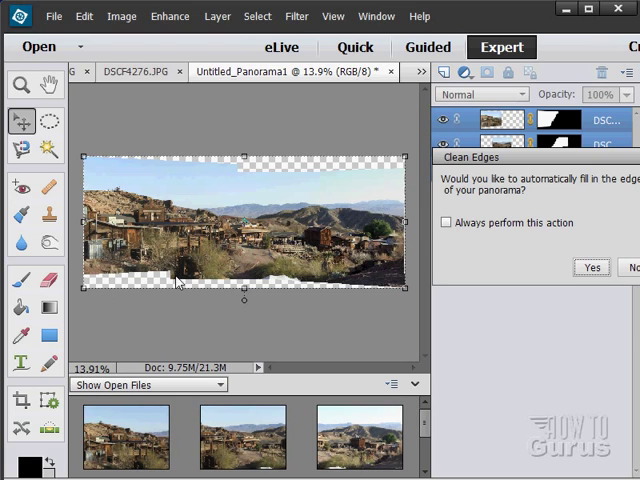
mouse_move(196, 170)
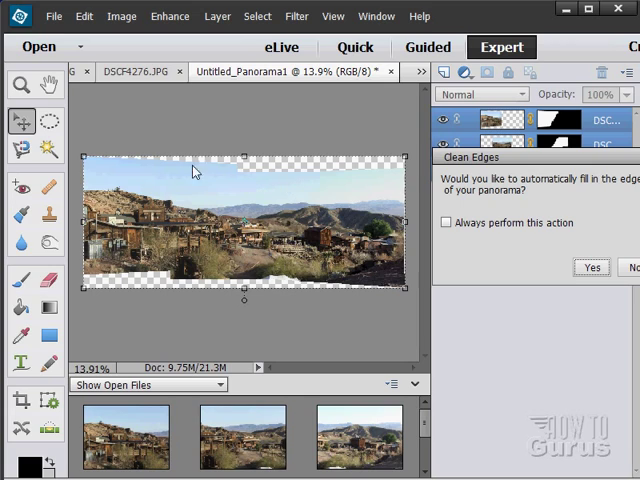
mouse_move(284, 278)
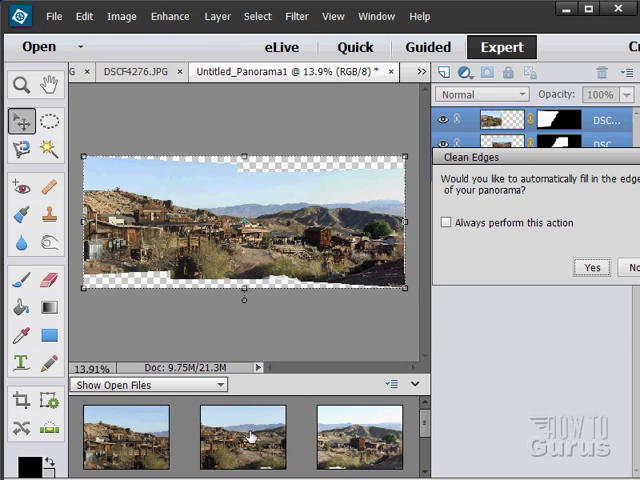
mouse_move(282, 196)
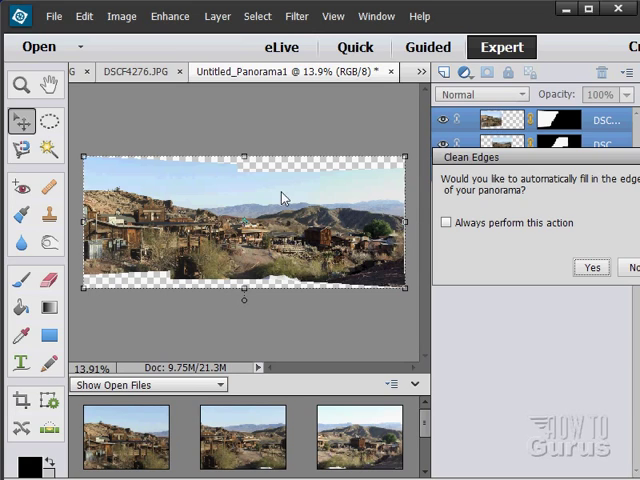
mouse_move(400, 216)
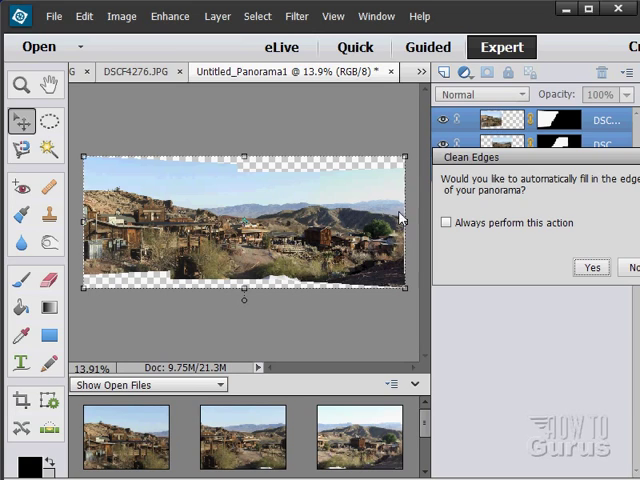
mouse_move(304, 184)
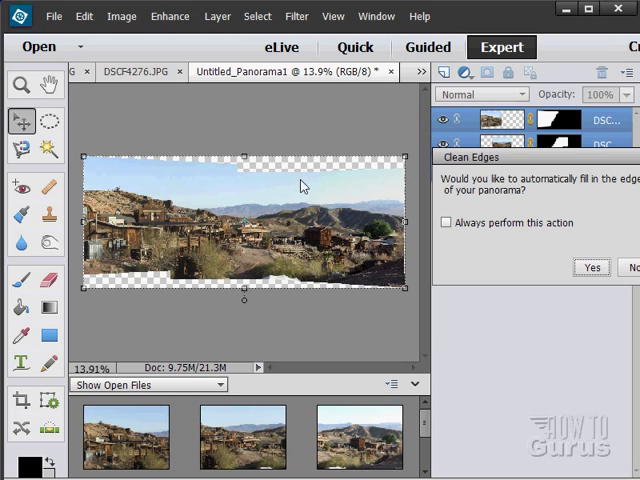
mouse_move(272, 204)
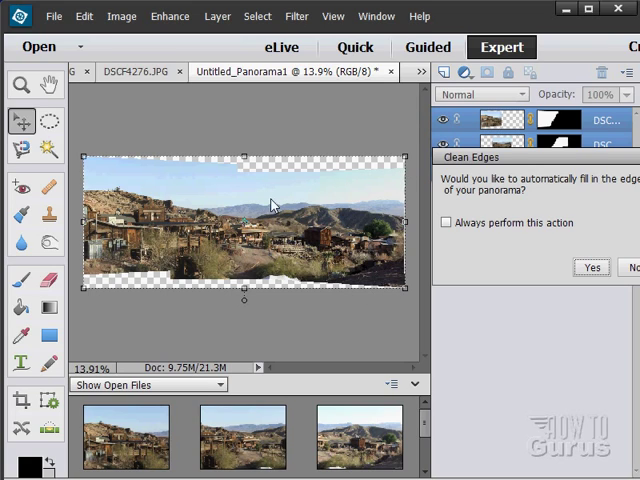
mouse_move(330, 270)
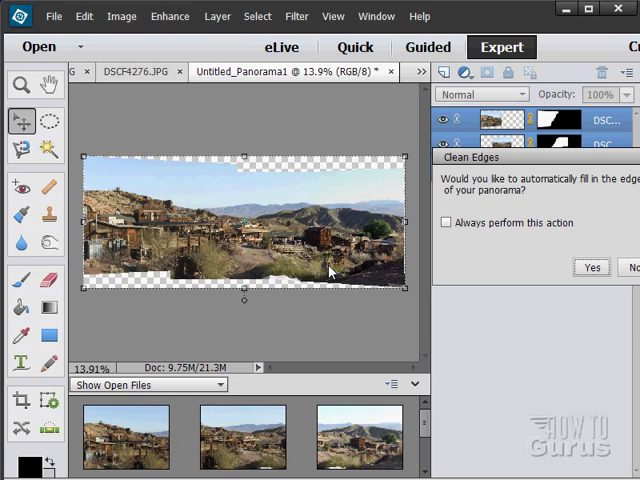
mouse_move(128, 246)
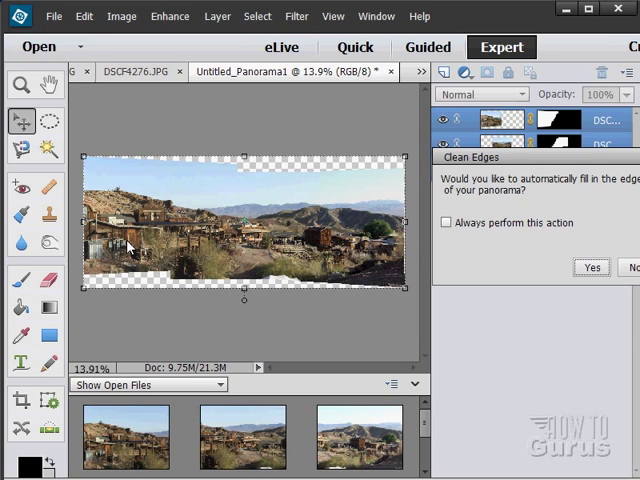
mouse_move(280, 220)
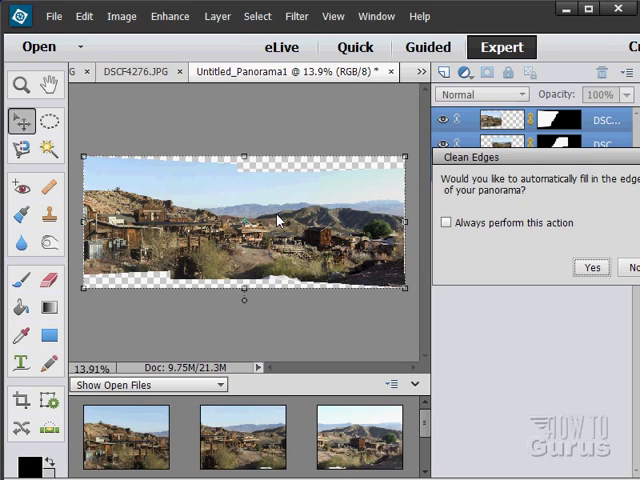
mouse_move(228, 194)
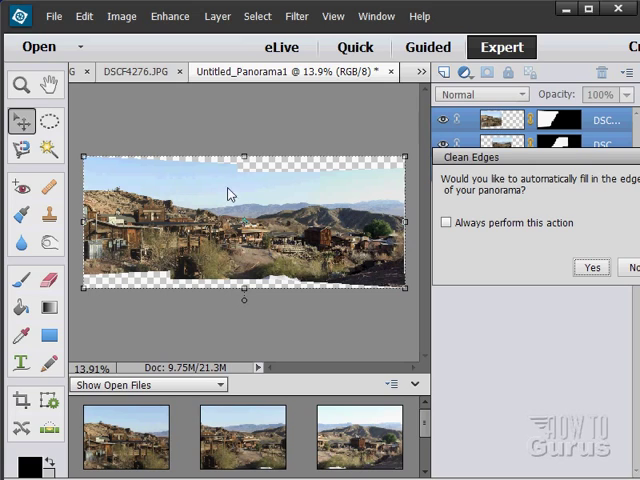
mouse_move(192, 184)
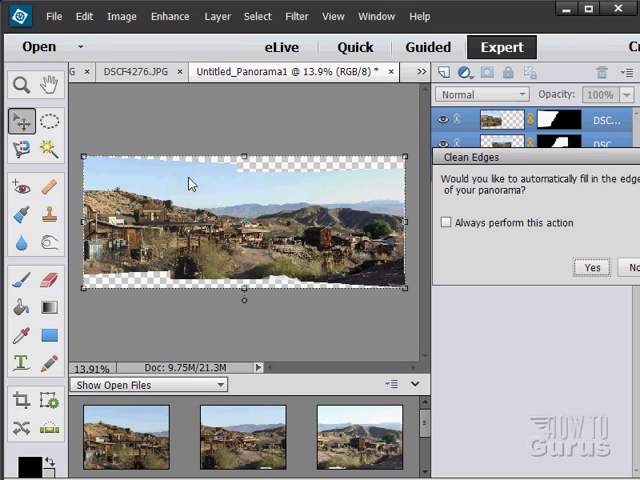
mouse_move(322, 176)
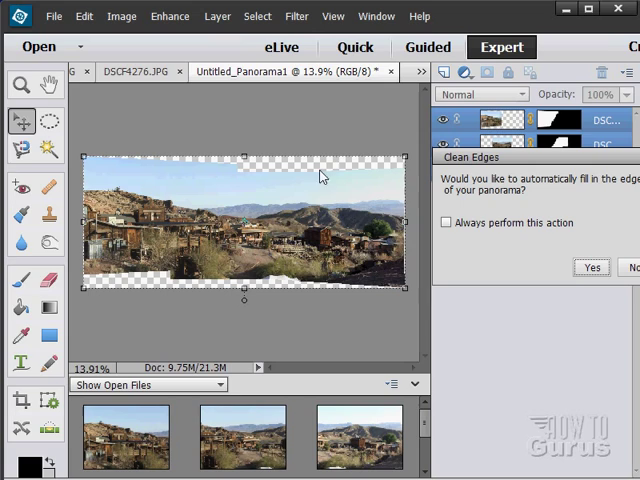
mouse_move(230, 252)
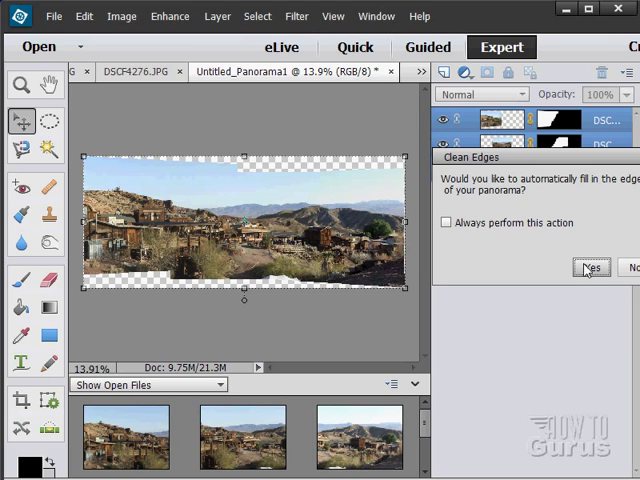
left_click(588, 268)
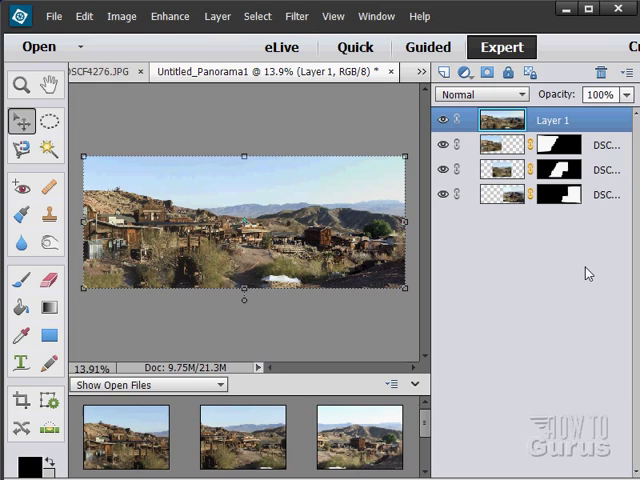
mouse_move(336, 324)
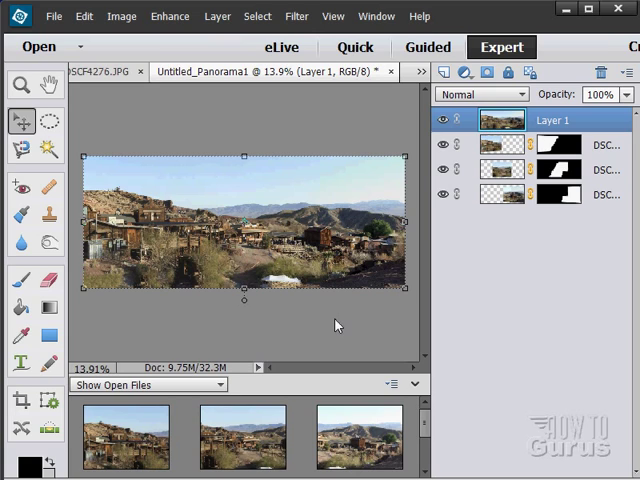
mouse_move(170, 290)
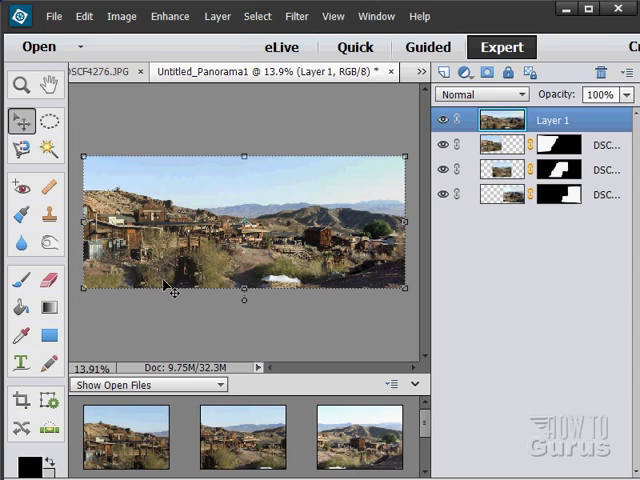
mouse_move(90, 172)
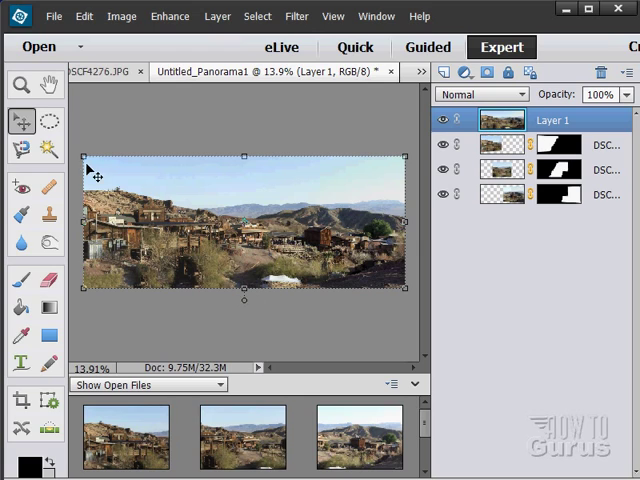
mouse_move(244, 244)
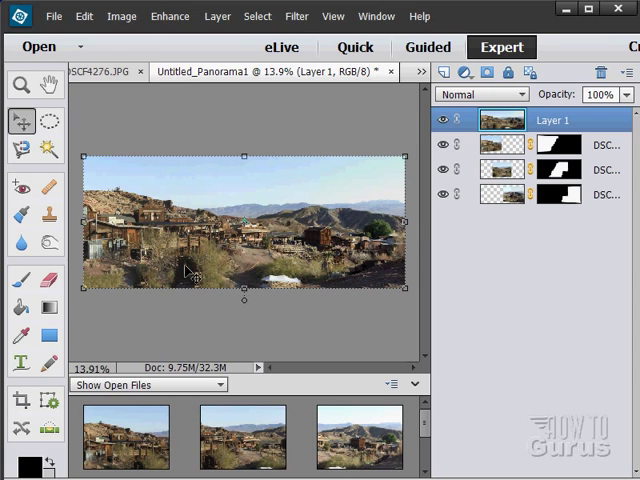
mouse_move(364, 262)
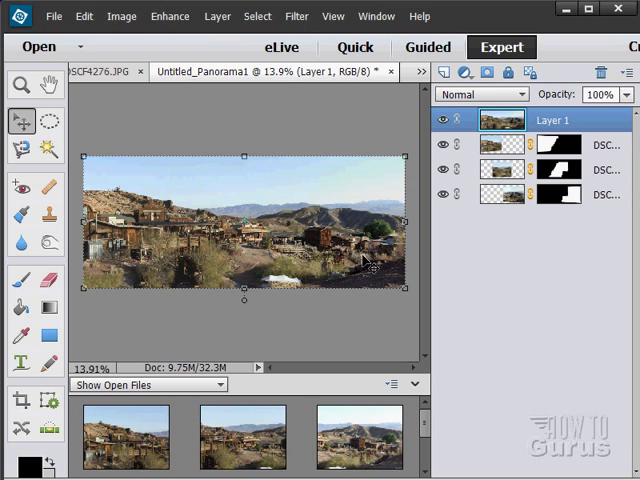
mouse_move(204, 244)
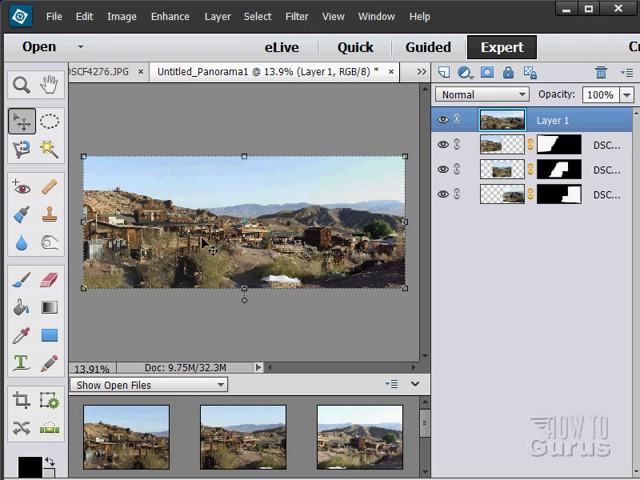
Select the Zoom tool to inspect the filled panorama.
left_click(20, 84)
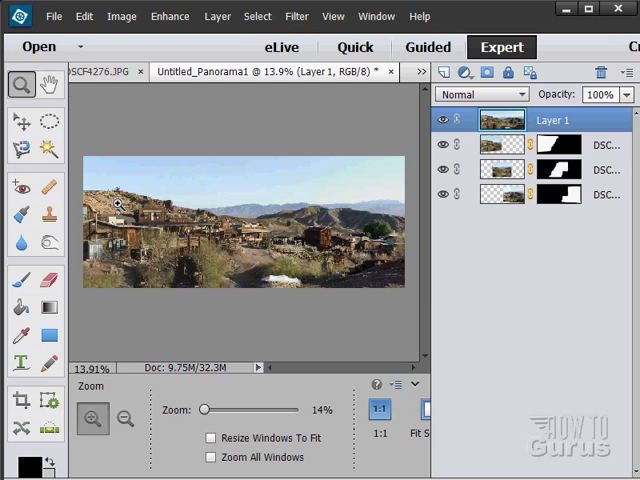
Zoom the panorama to 33% and pan with the Hand tool across the stitched edges.
left_click(92, 420)
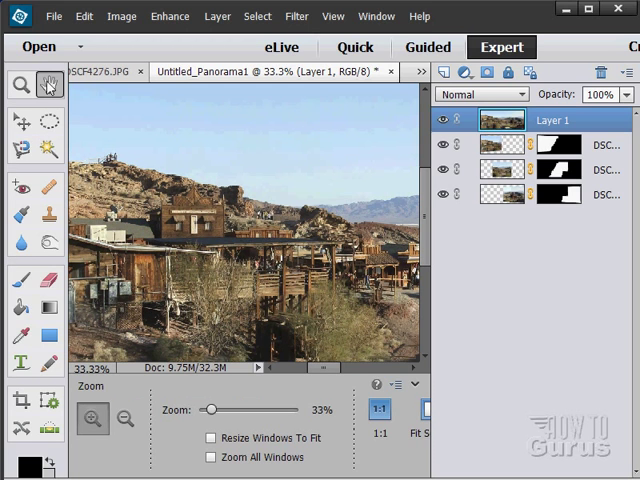
left_click(48, 84)
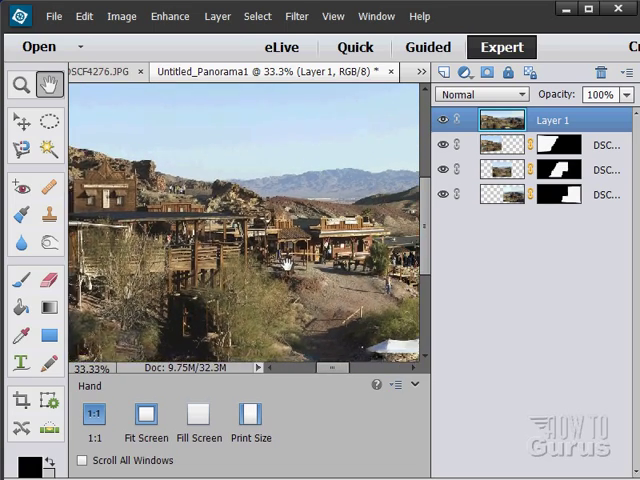
left_click_drag(284, 260, 290, 290)
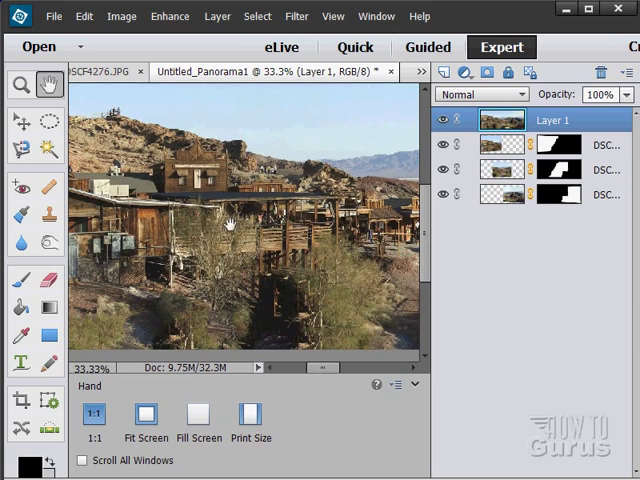
Zoom out to about 17% to see the whole panorama, ending on the Move tool.
left_click(20, 84)
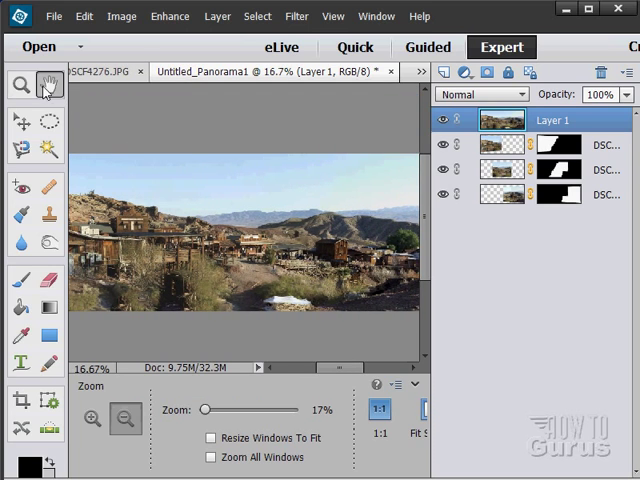
left_click(18, 120)
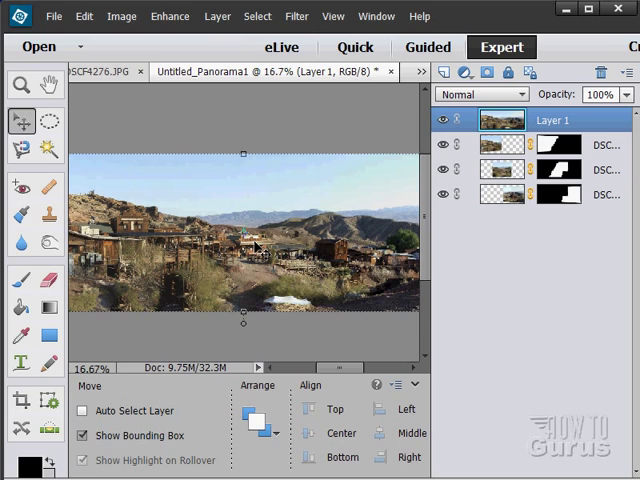
mouse_move(400, 268)
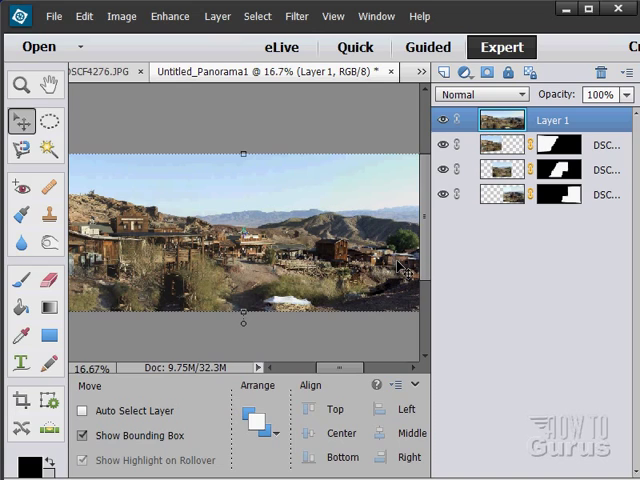
mouse_move(444, 244)
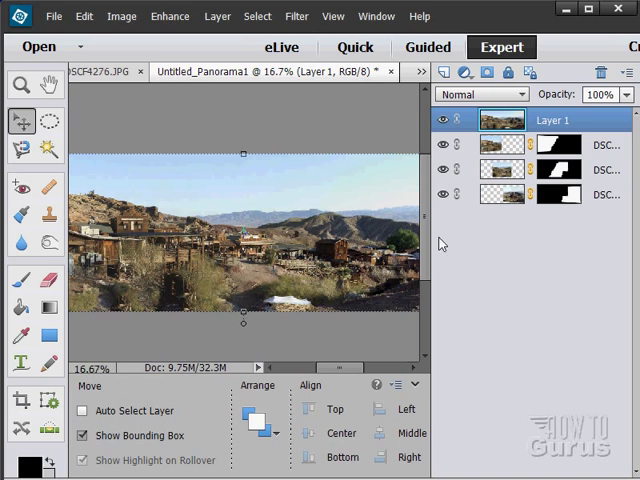
mouse_move(348, 284)
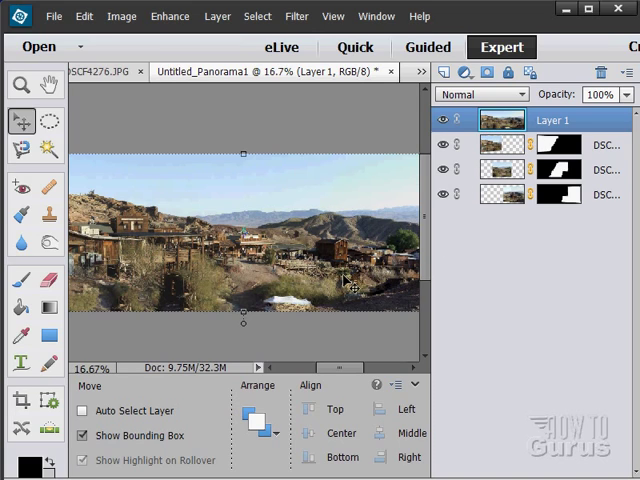
mouse_move(362, 188)
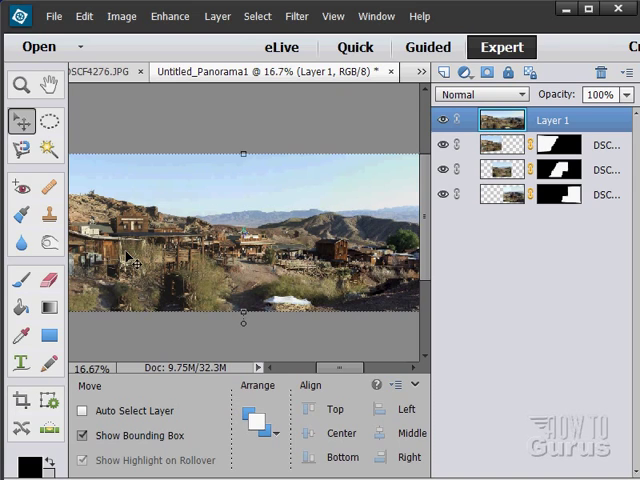
mouse_move(320, 250)
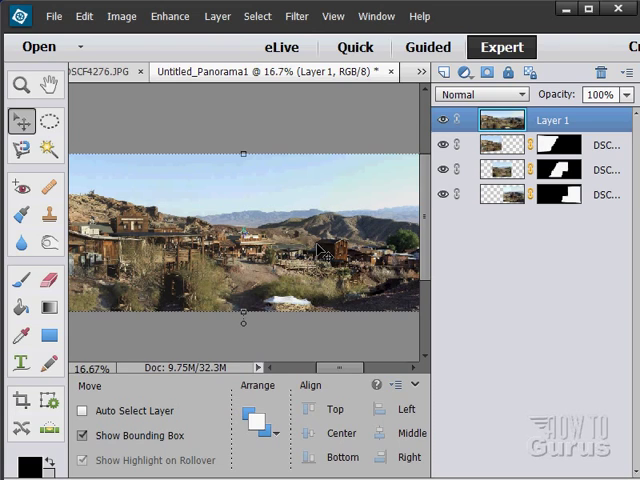
mouse_move(124, 250)
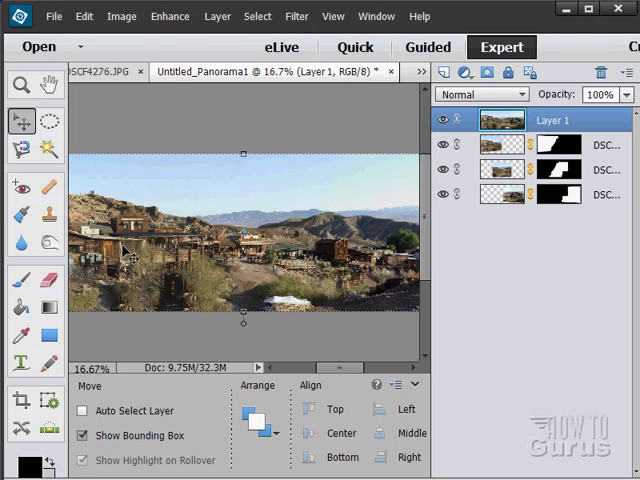
mouse_move(192, 276)
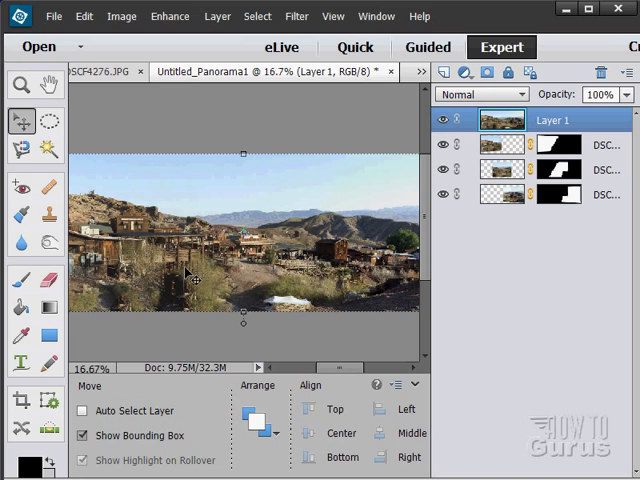
mouse_move(224, 224)
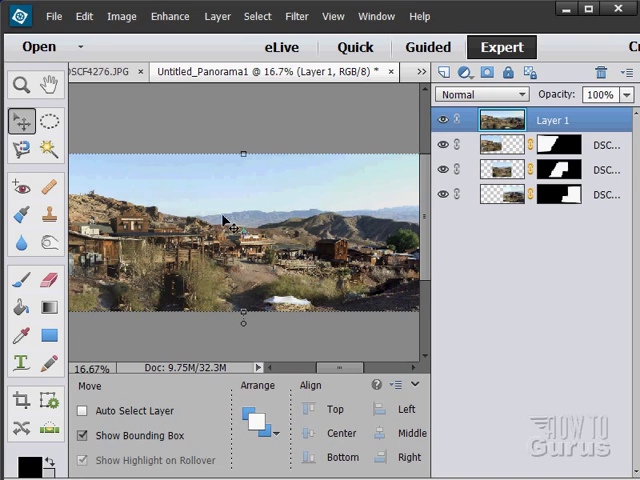
mouse_move(288, 232)
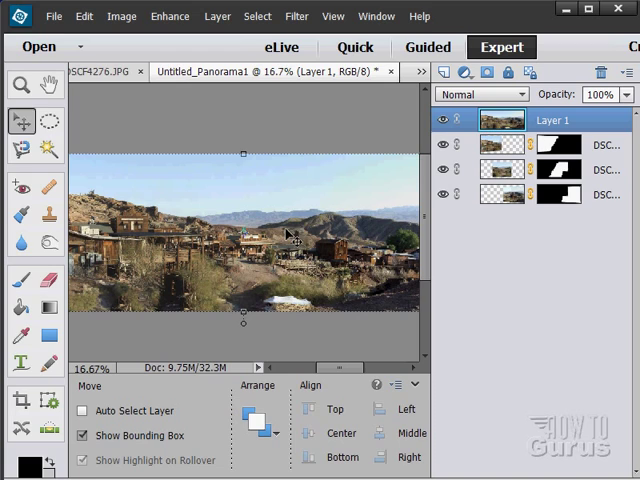
mouse_move(228, 200)
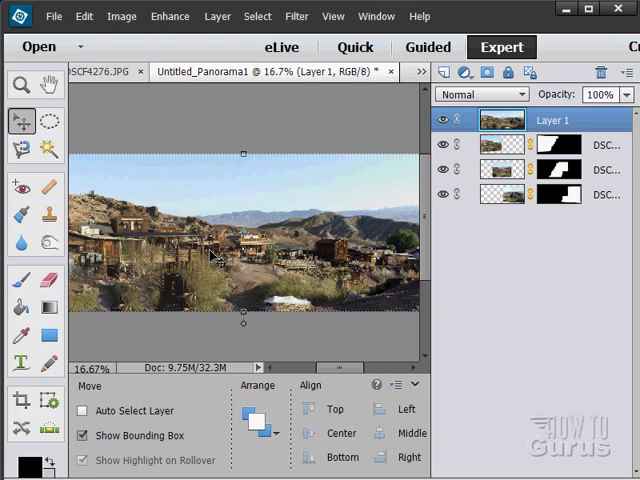
mouse_move(330, 284)
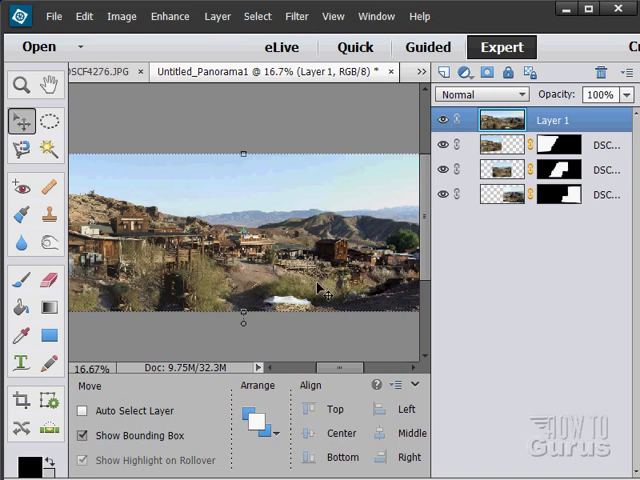
mouse_move(190, 264)
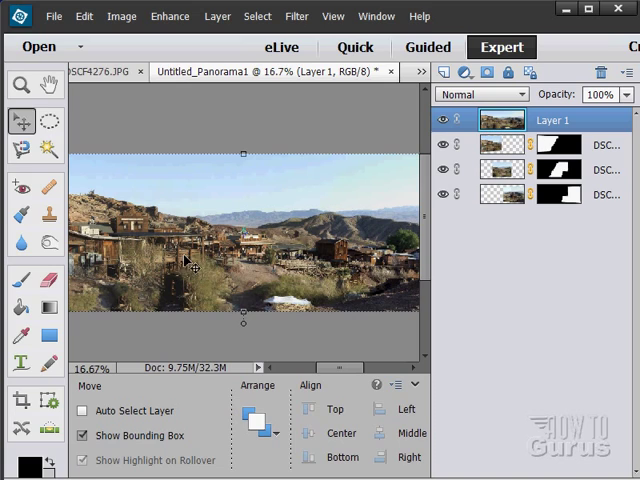
mouse_move(368, 270)
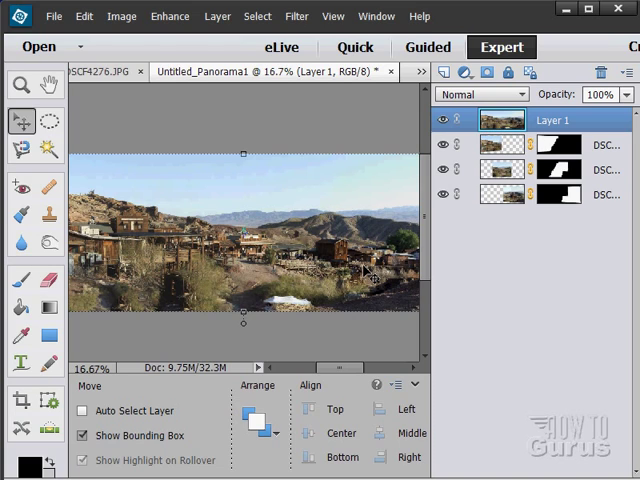
mouse_move(300, 288)
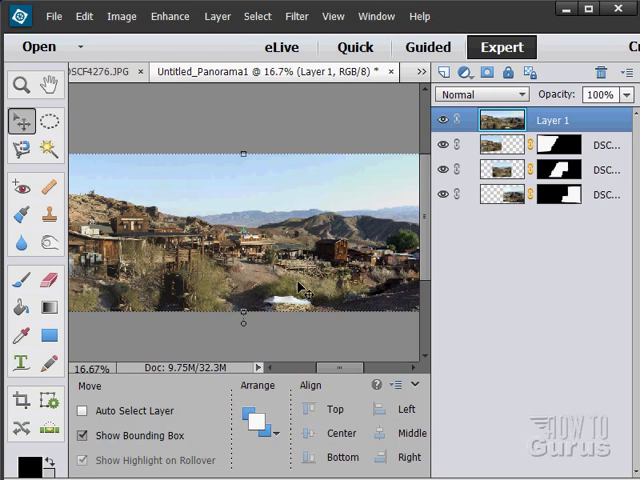
mouse_move(240, 278)
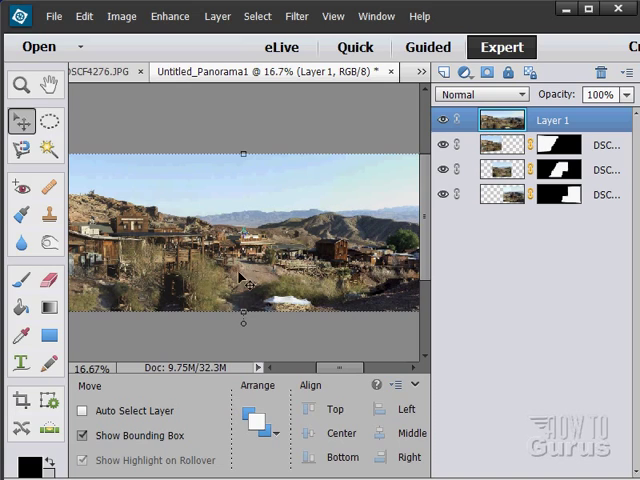
mouse_move(496, 168)
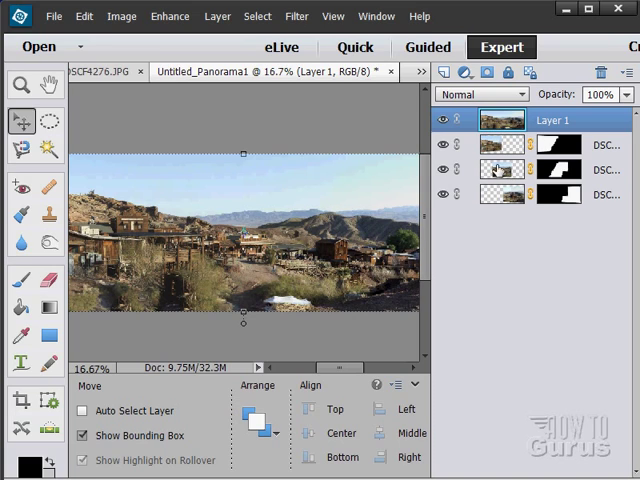
mouse_move(500, 180)
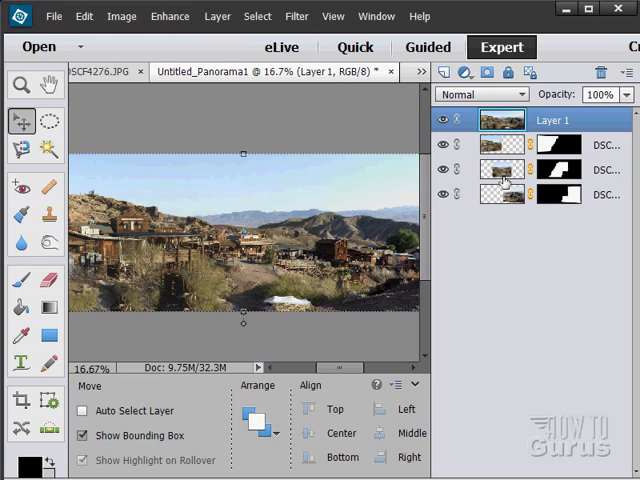